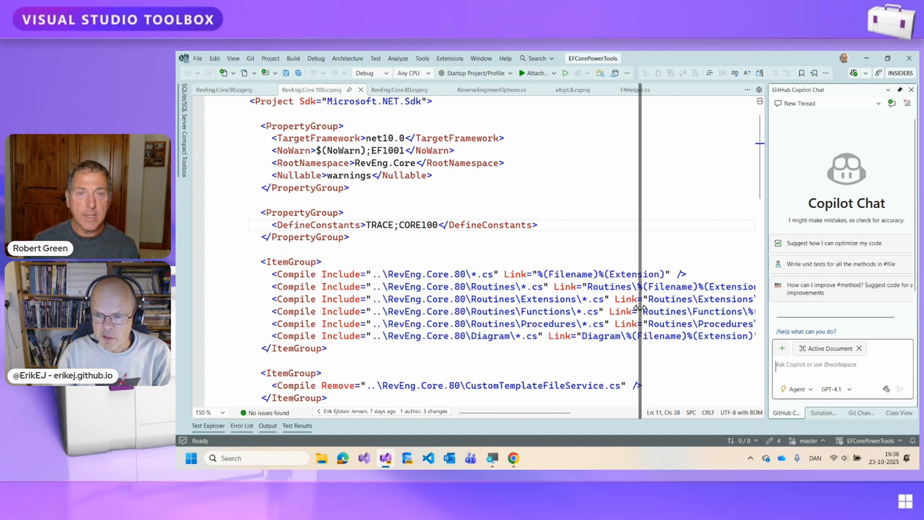
Step: Ask Copilot Chat to create a chart of the solution's dependencies
text(Create)
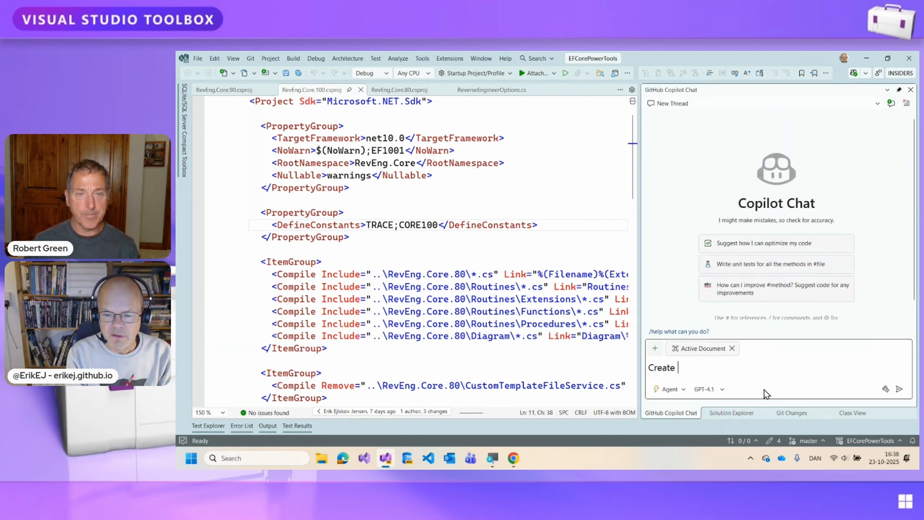
text(a chart of the)
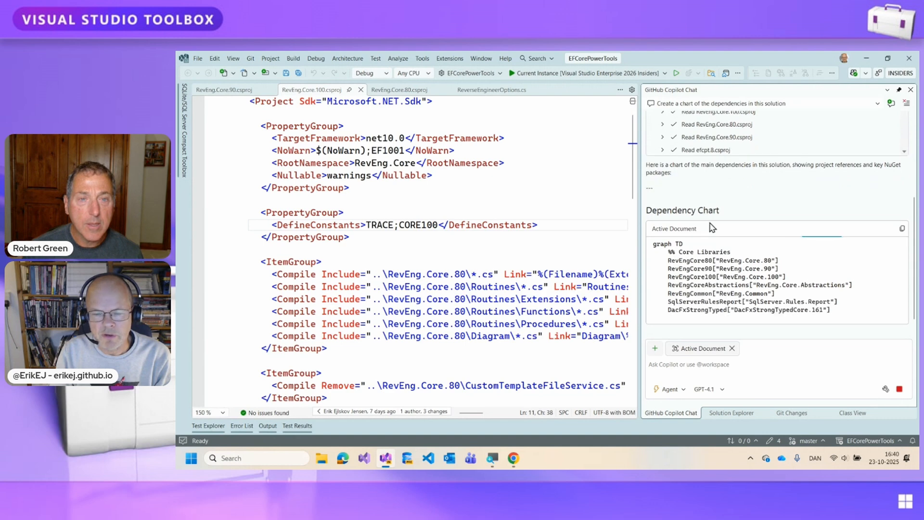
scroll(down, 3)
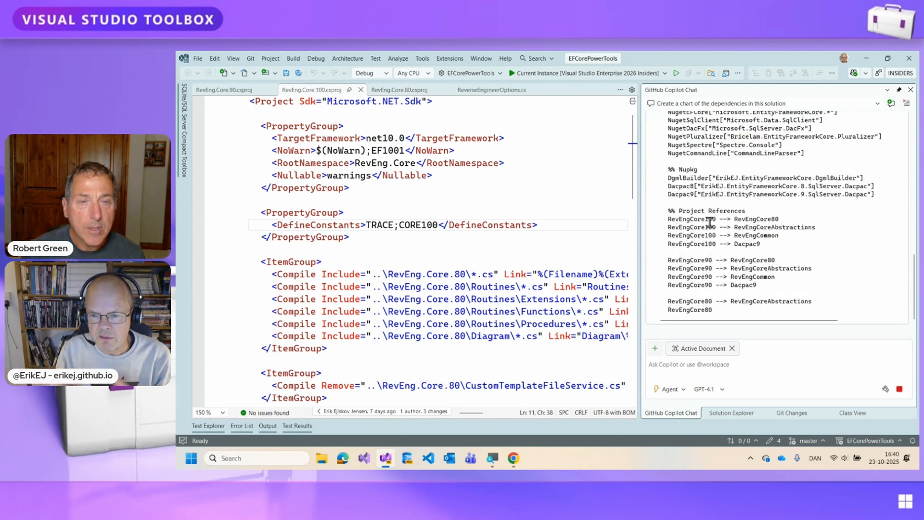
scroll(down, 3)
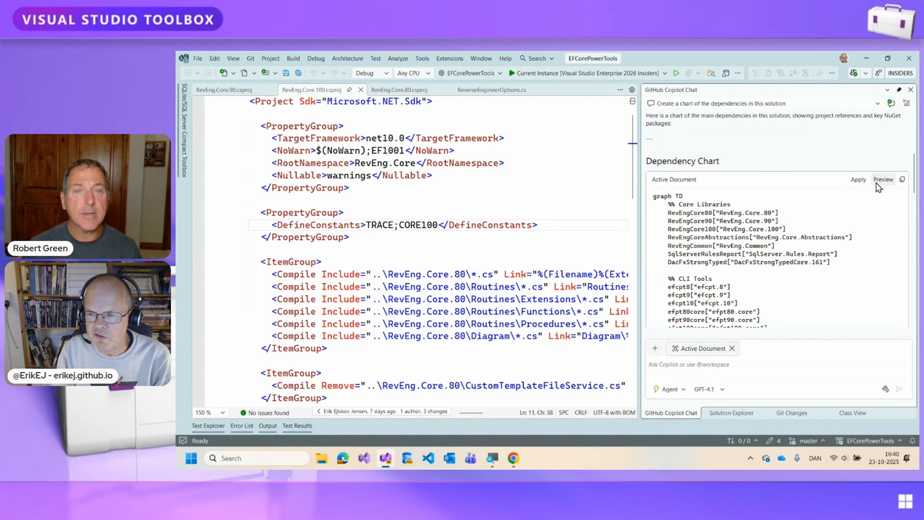
Step: Preview the Copilot Mermaid chart as Diagram1.md with a widened rendered graph pane
click(882, 180)
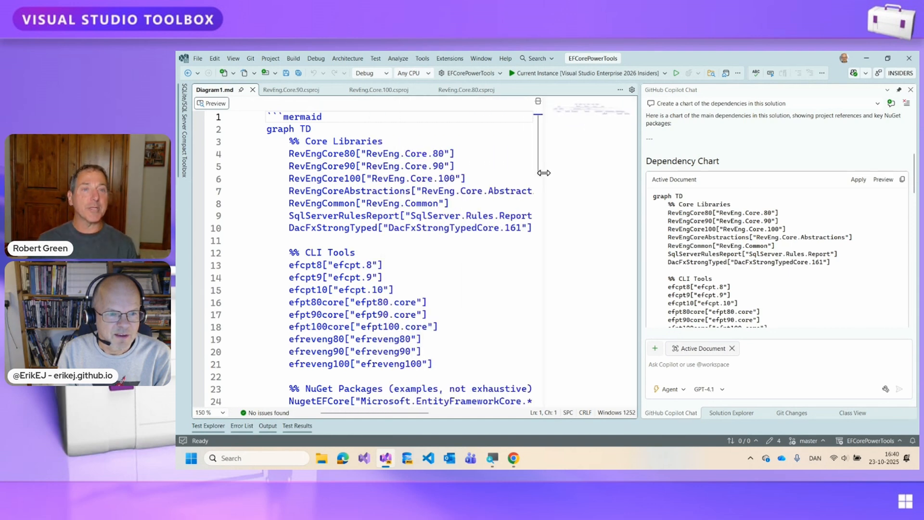
drag(537, 173, 377, 173)
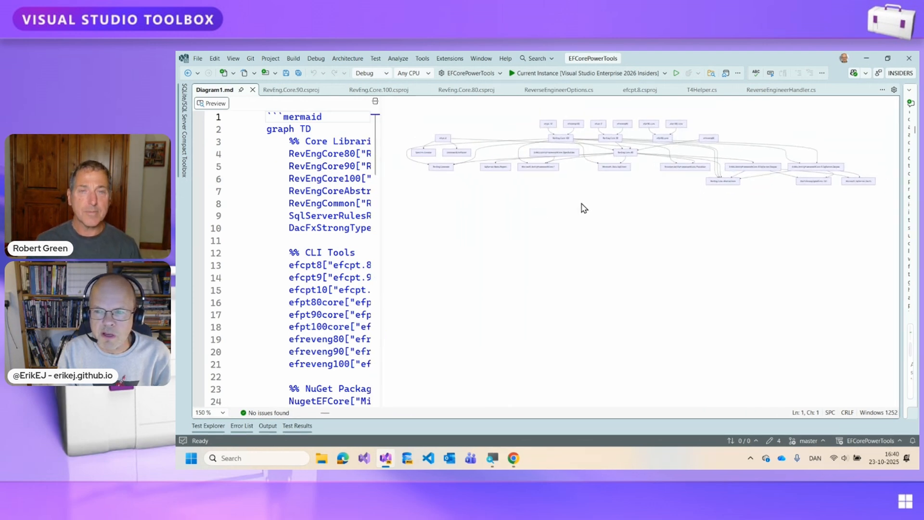
mouse_move(389, 187)
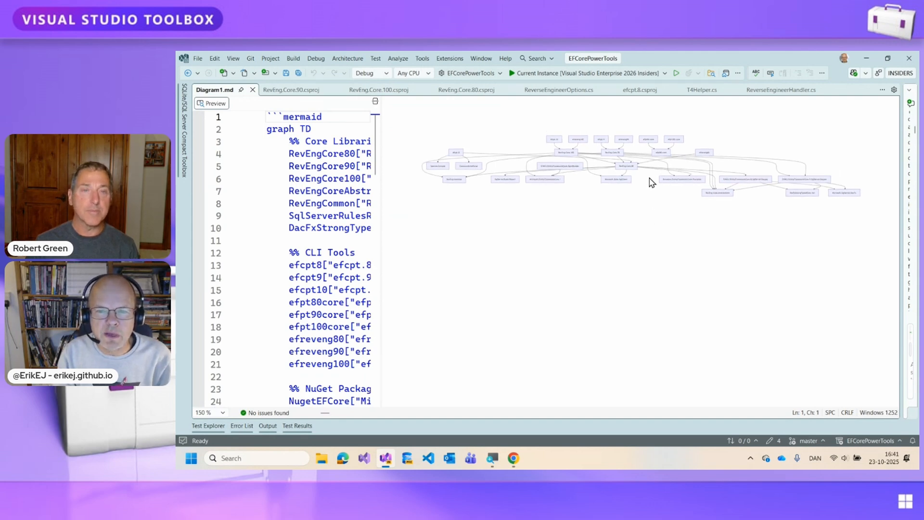
right_click(649, 182)
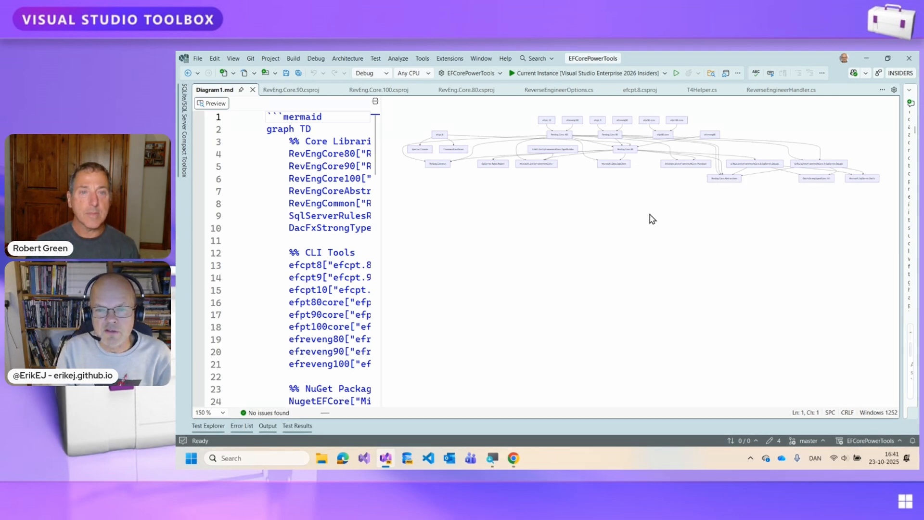
mouse_move(580, 203)
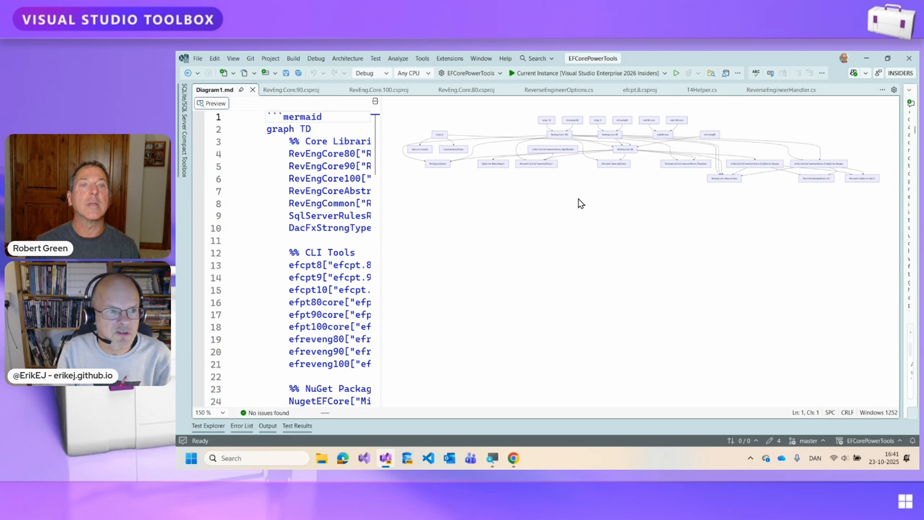
mouse_move(511, 229)
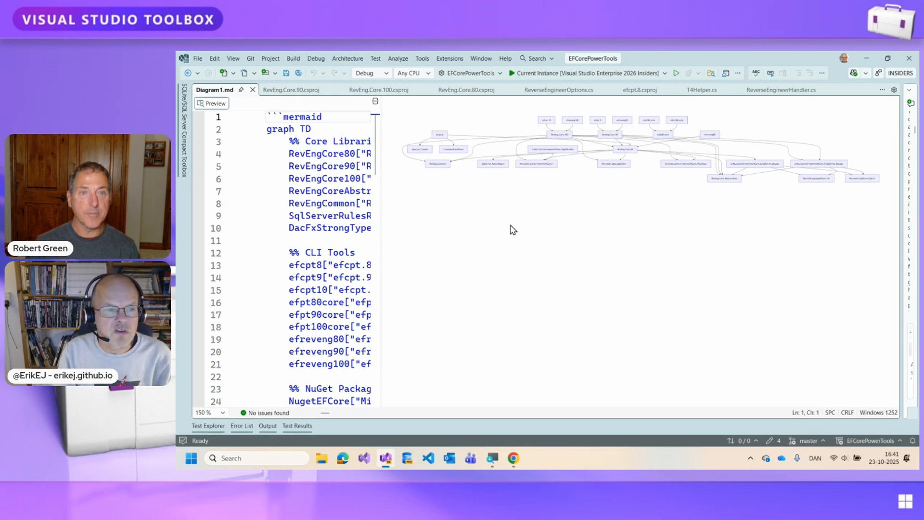
mouse_move(518, 230)
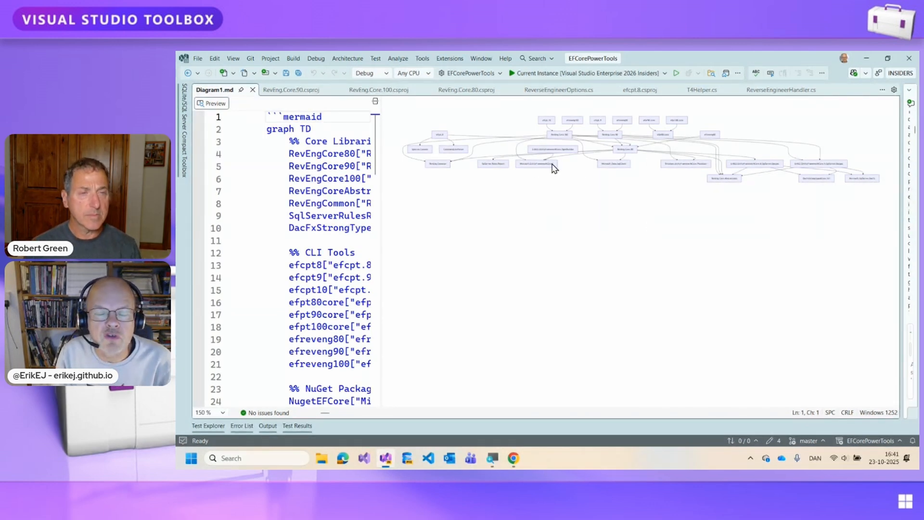
mouse_move(649, 208)
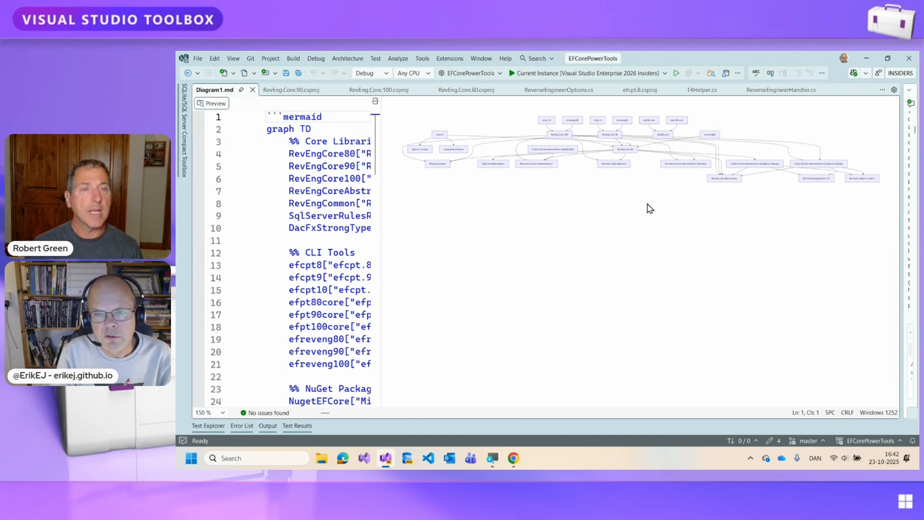
mouse_move(661, 206)
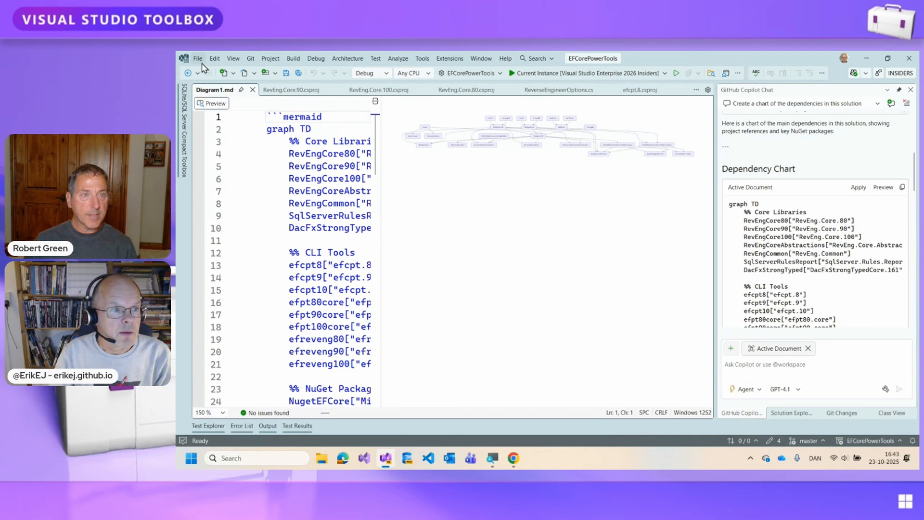
Step: Open SmokeTest.sln from recent solutions and select the SdkStyle project in Solution Explorer
click(197, 58)
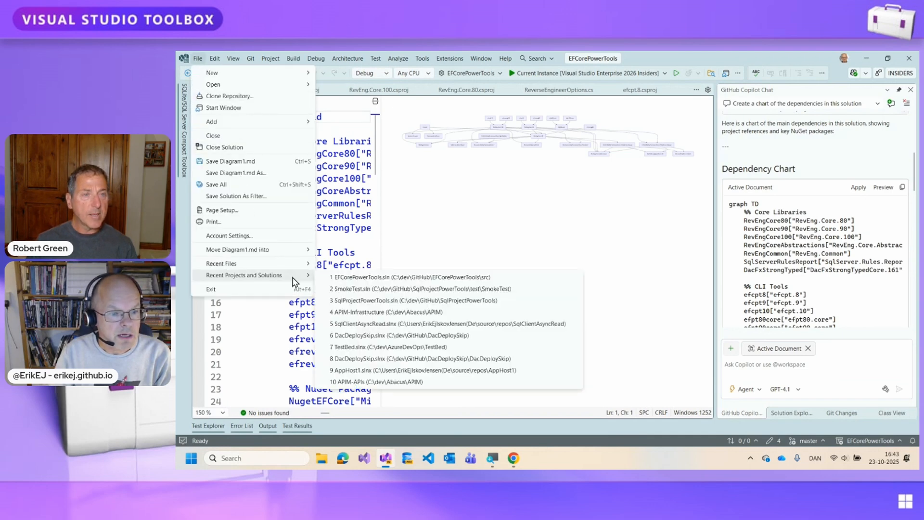
mouse_move(416, 288)
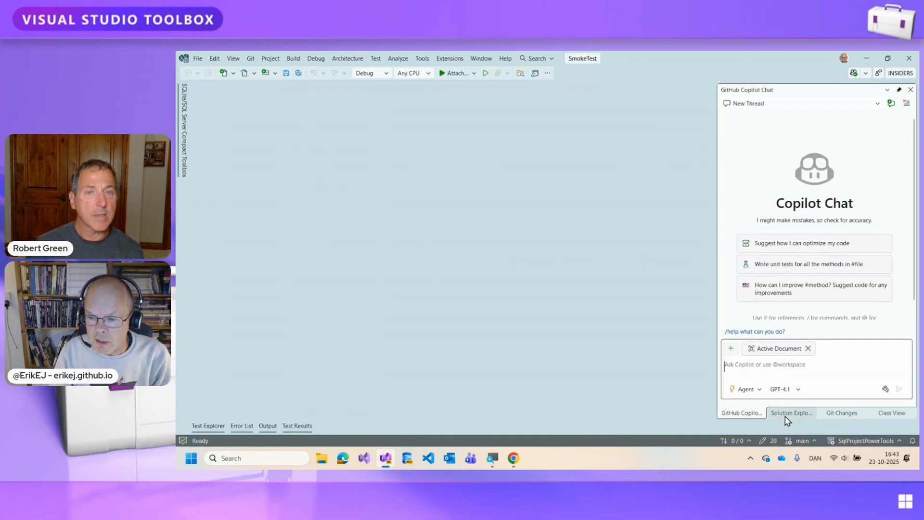
click(791, 412)
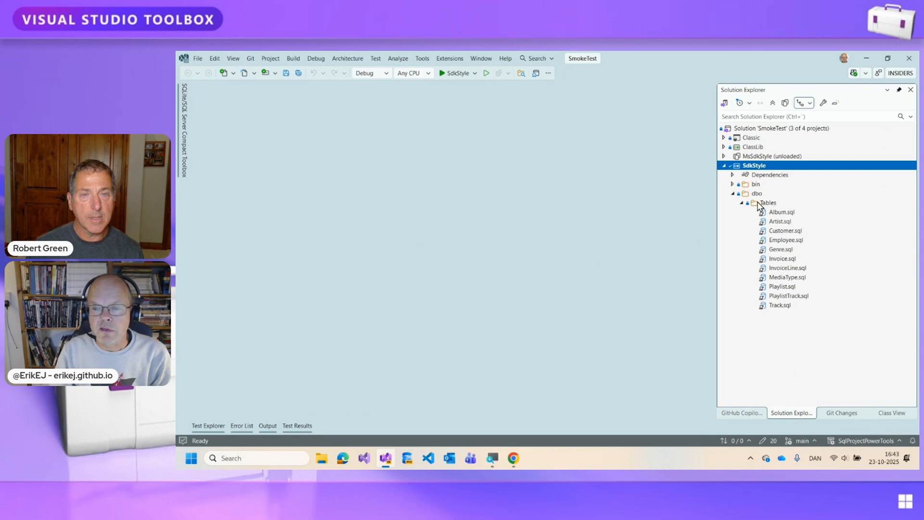
mouse_move(843, 242)
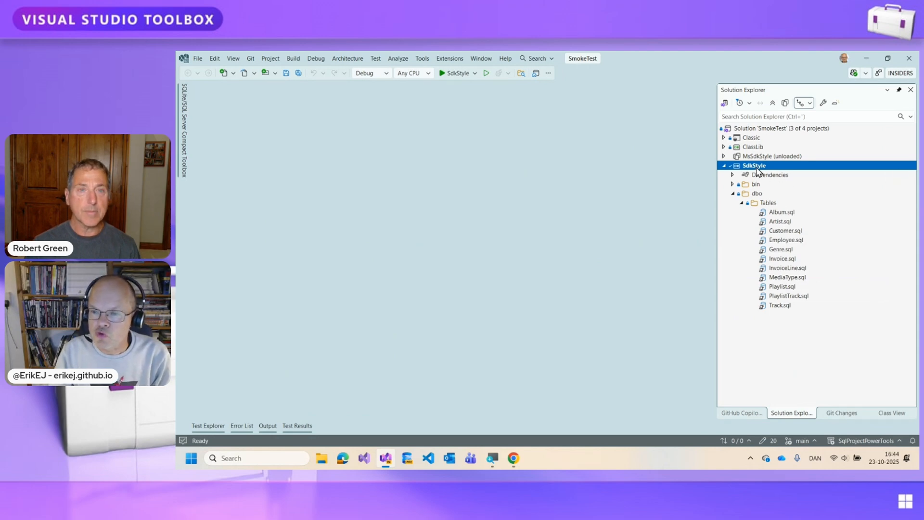
right_click(754, 165)
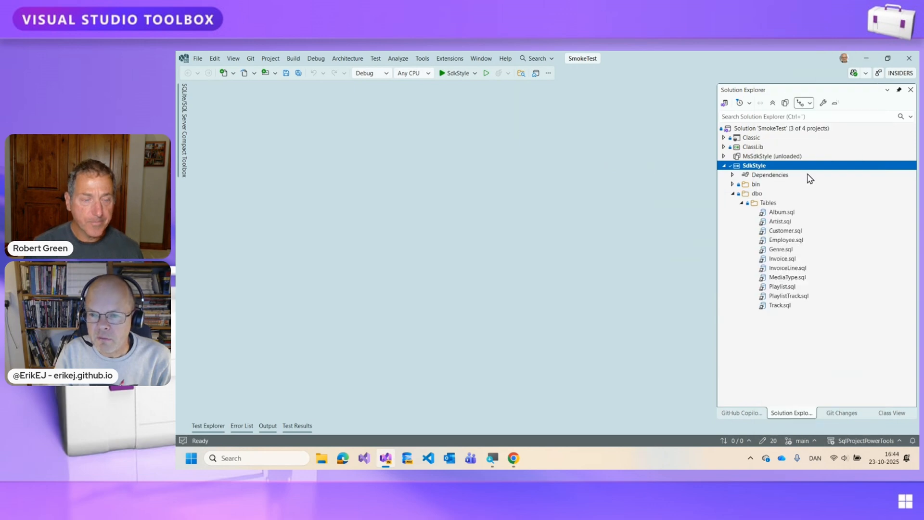
click(738, 193)
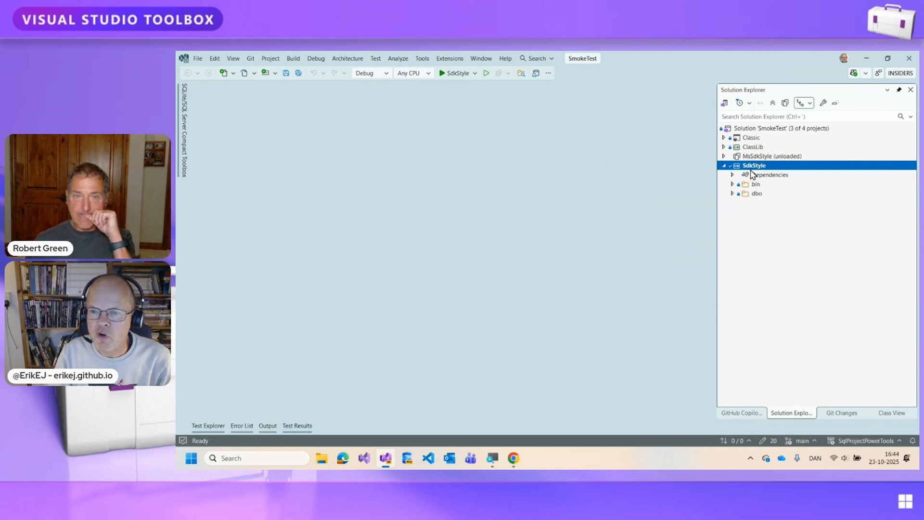
Step: Expand SdkStyle's dbo Tables folder and select the Album.sql table script
right_click(752, 165)
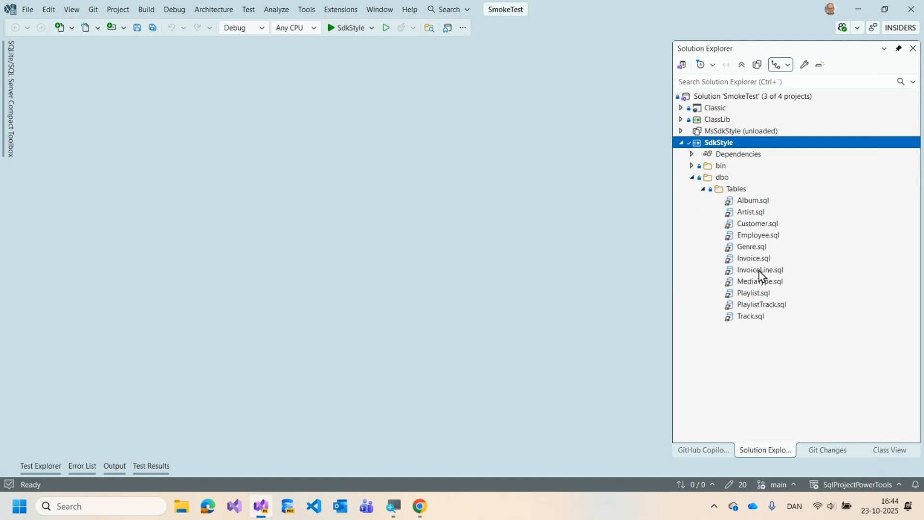
mouse_move(771, 332)
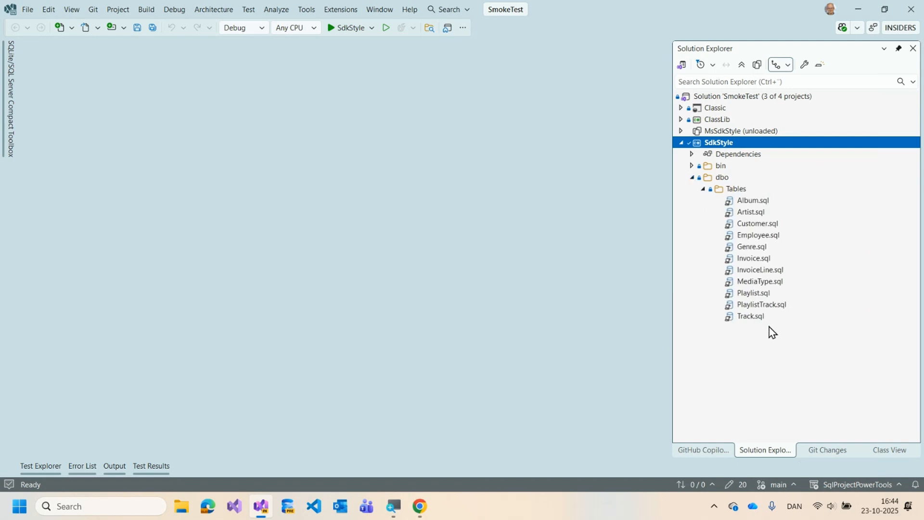
mouse_move(785, 275)
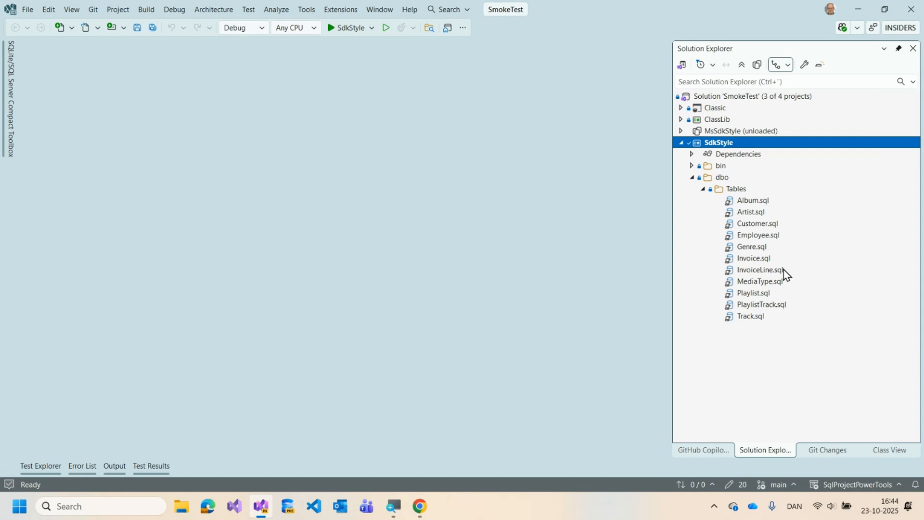
click(751, 200)
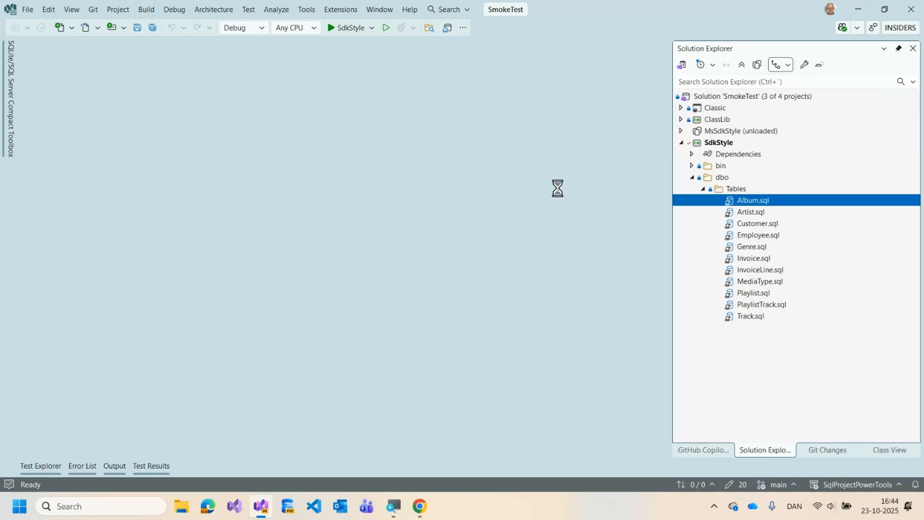
double_click(752, 200)
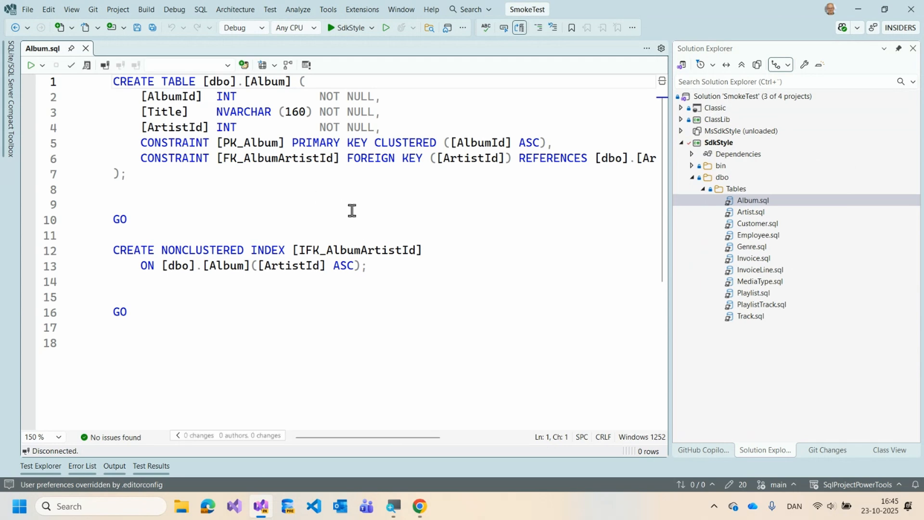
mouse_move(387, 294)
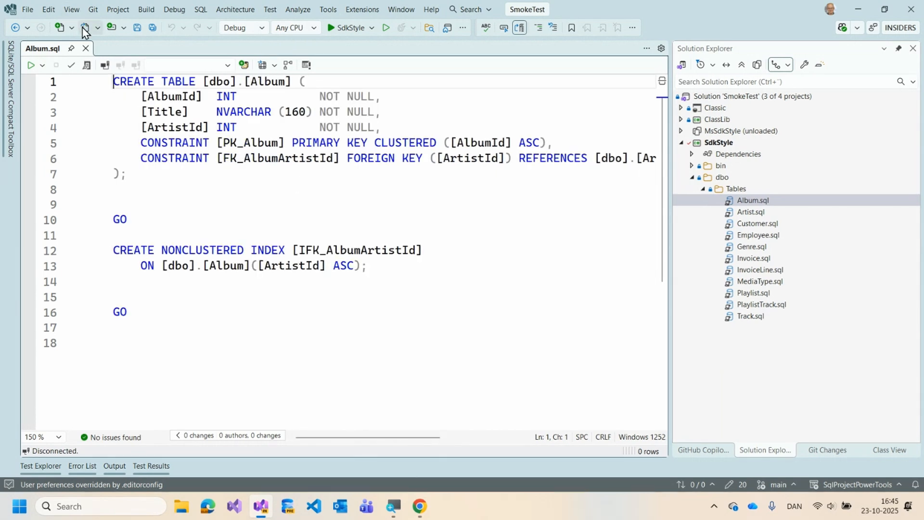
click(86, 48)
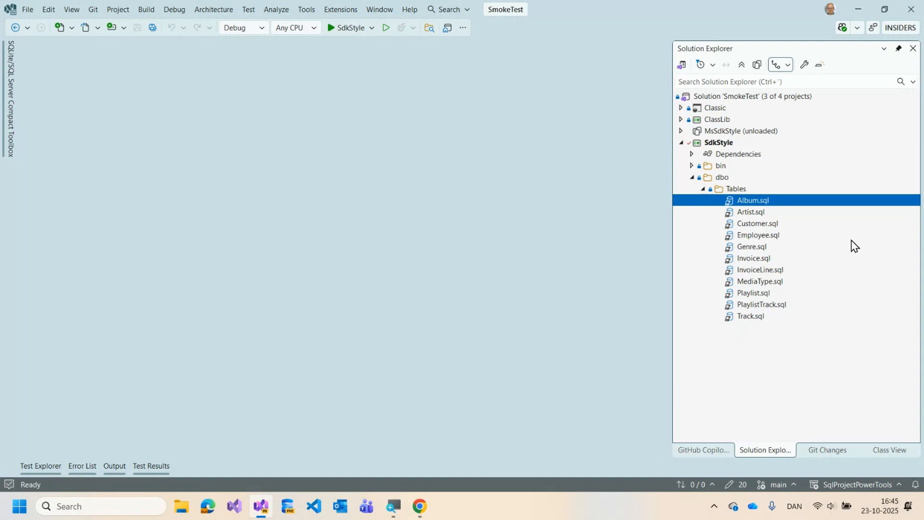
mouse_move(841, 240)
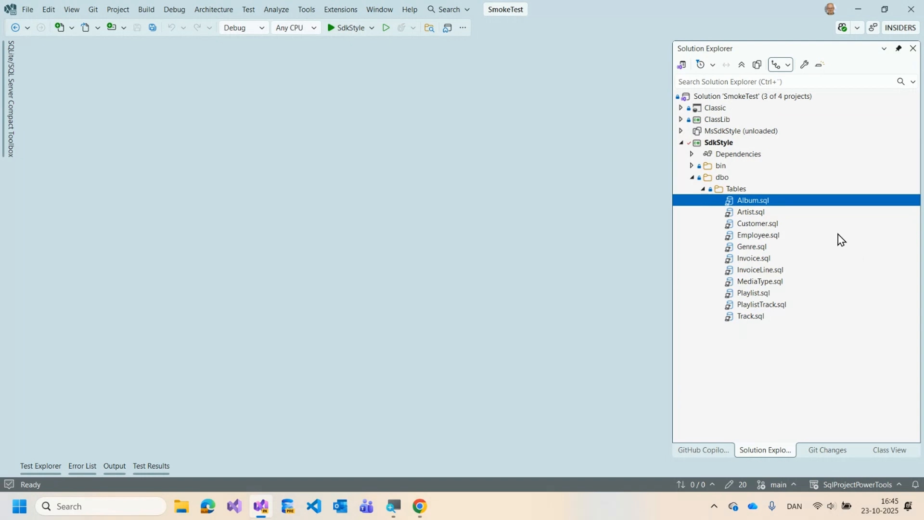
right_click(718, 143)
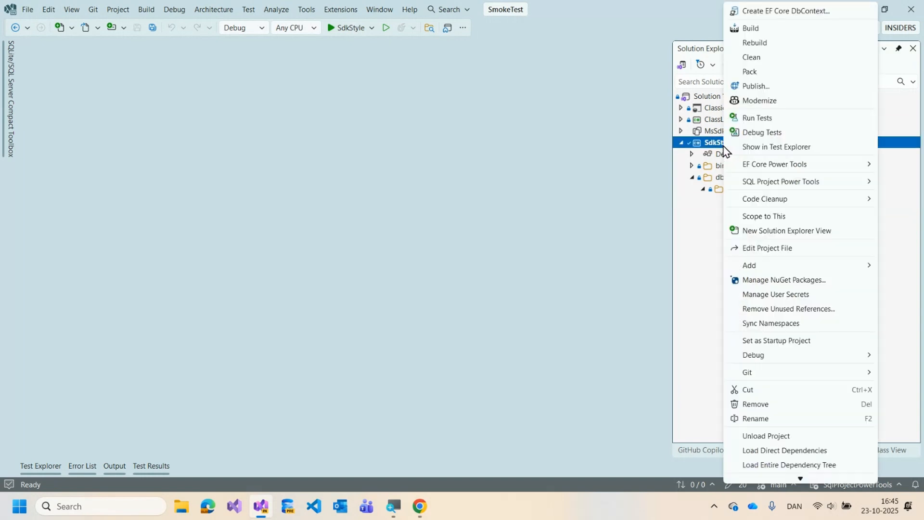
mouse_move(781, 181)
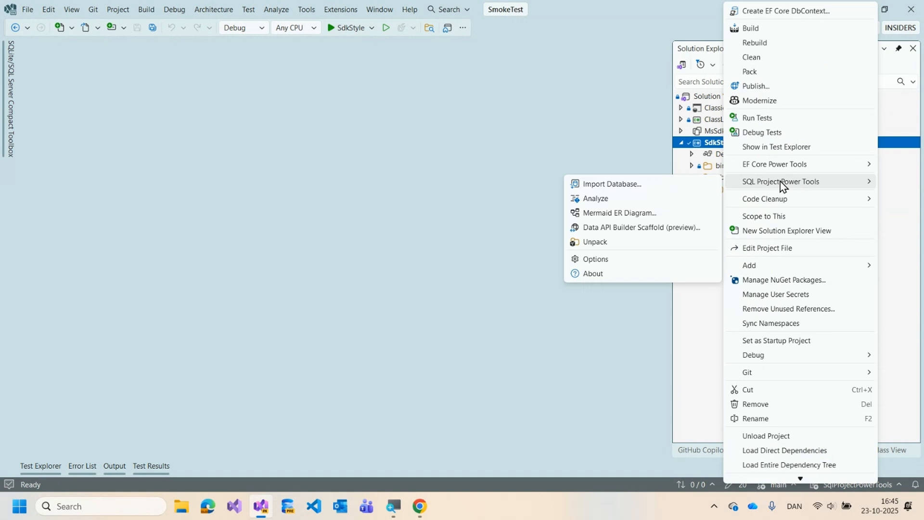
mouse_move(617, 213)
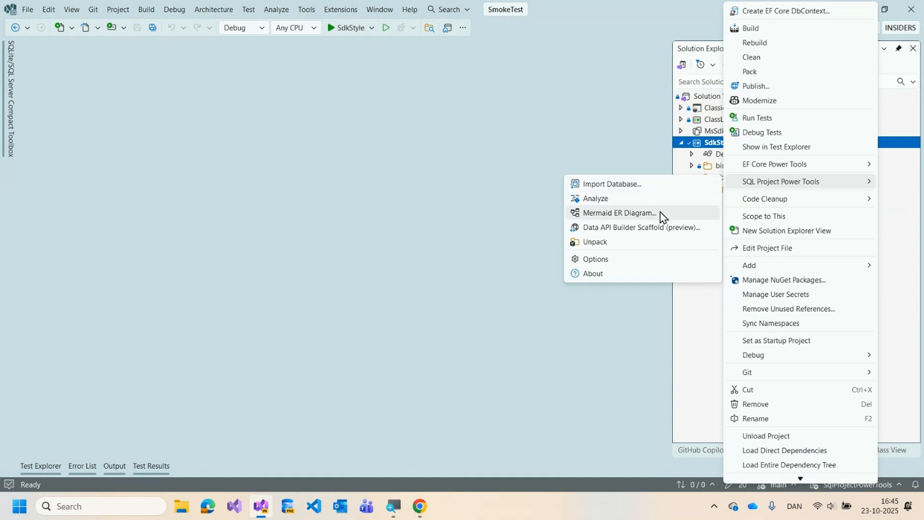
mouse_move(658, 218)
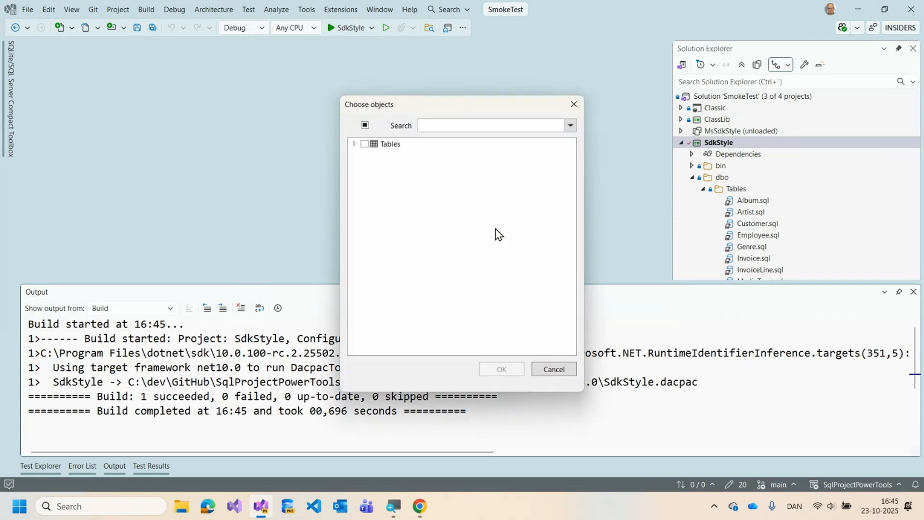
Step: Expand the Tables node in the Mermaid ER Diagram Choose objects dialog
click(354, 143)
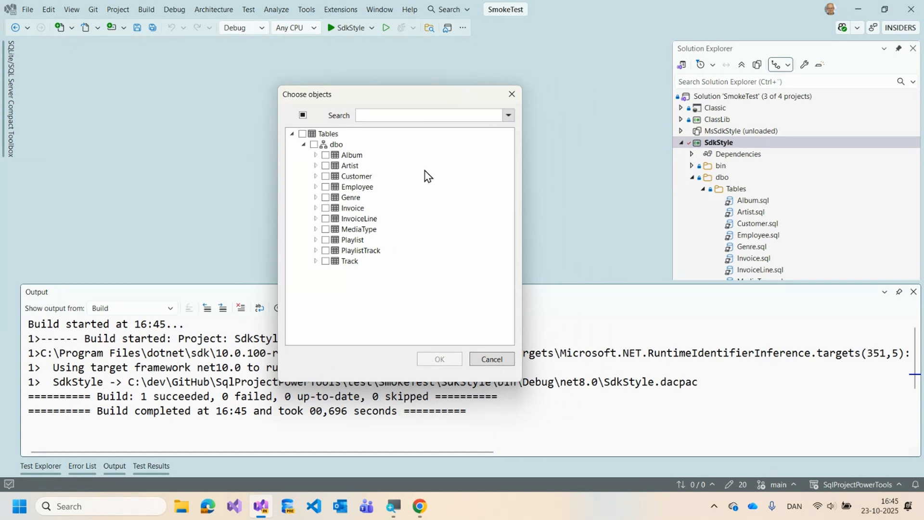
Step: Select all eleven dbo tables and confirm to generate the Mermaid erDiagram markdown file
click(303, 114)
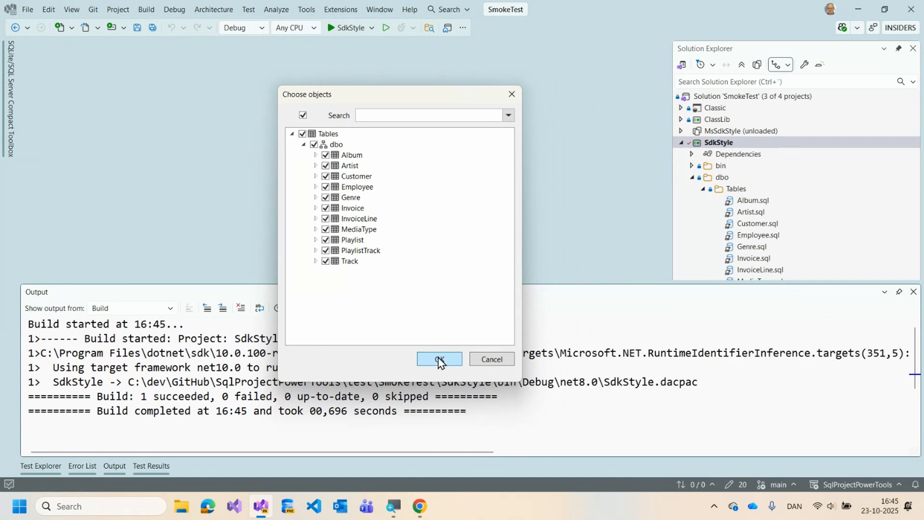
click(439, 358)
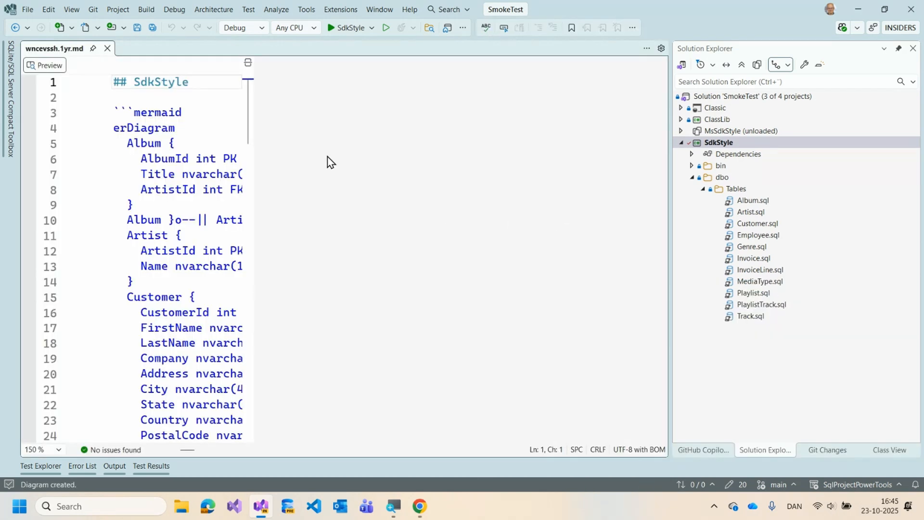
Step: Render the SdkStyle ER diagram preview beside its Mermaid markdown
click(44, 64)
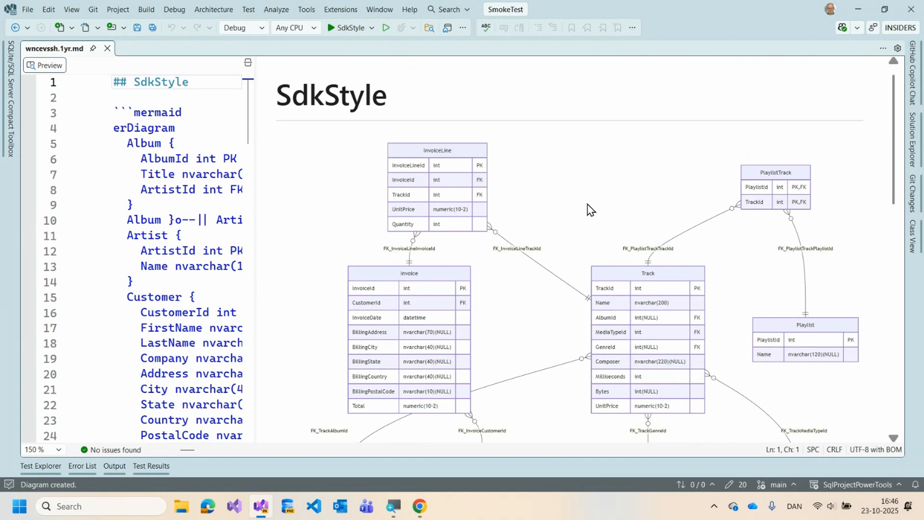
mouse_move(443, 175)
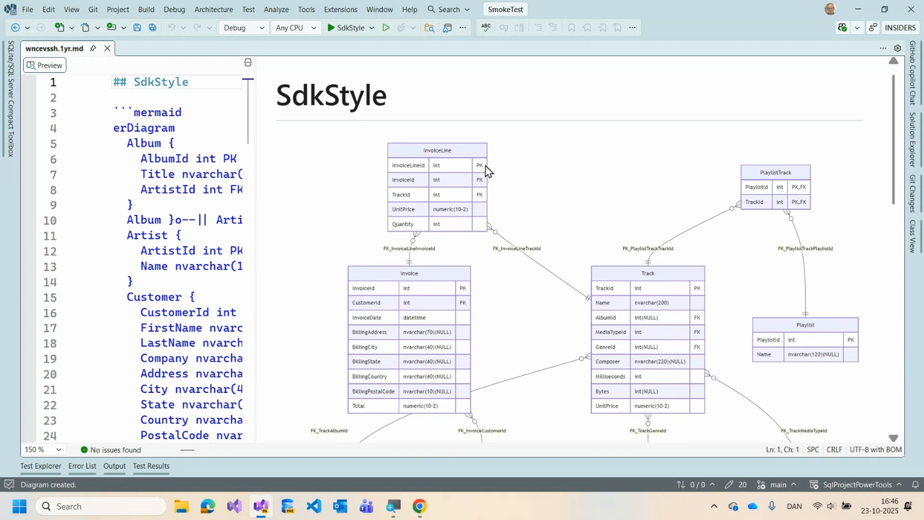
mouse_move(533, 195)
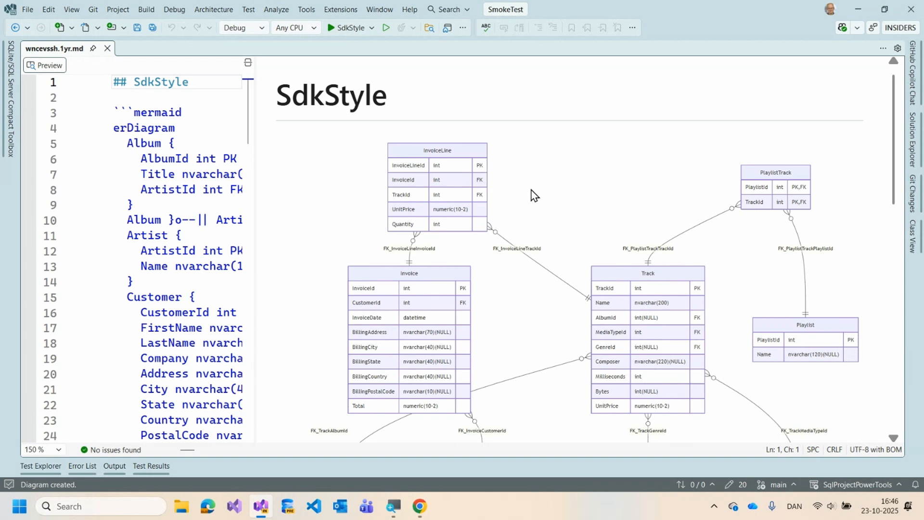